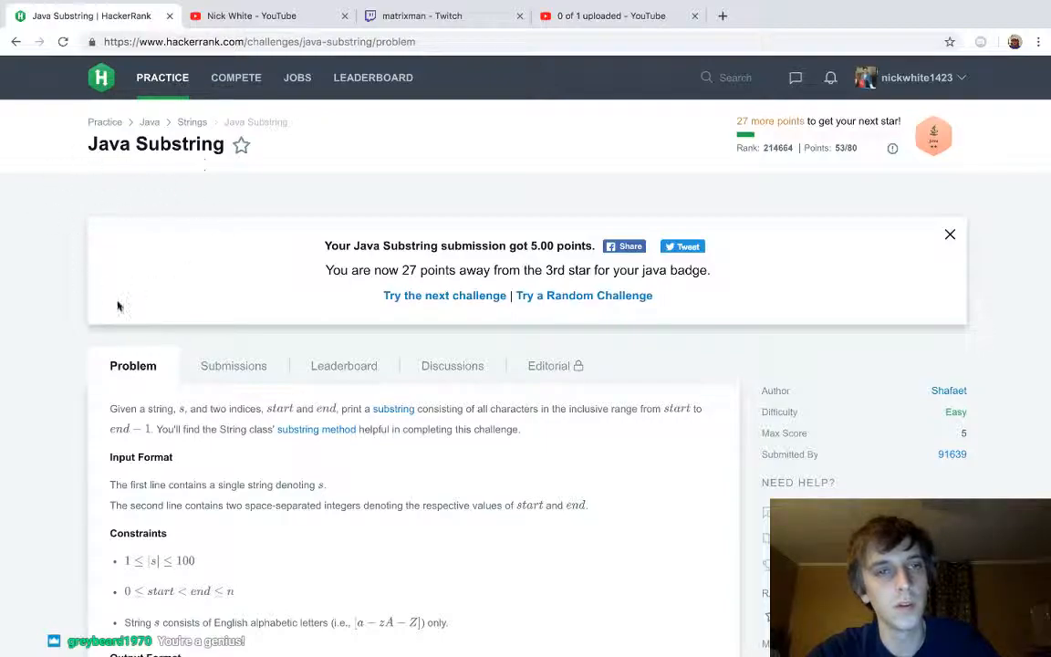
mouse_move(246, 299)
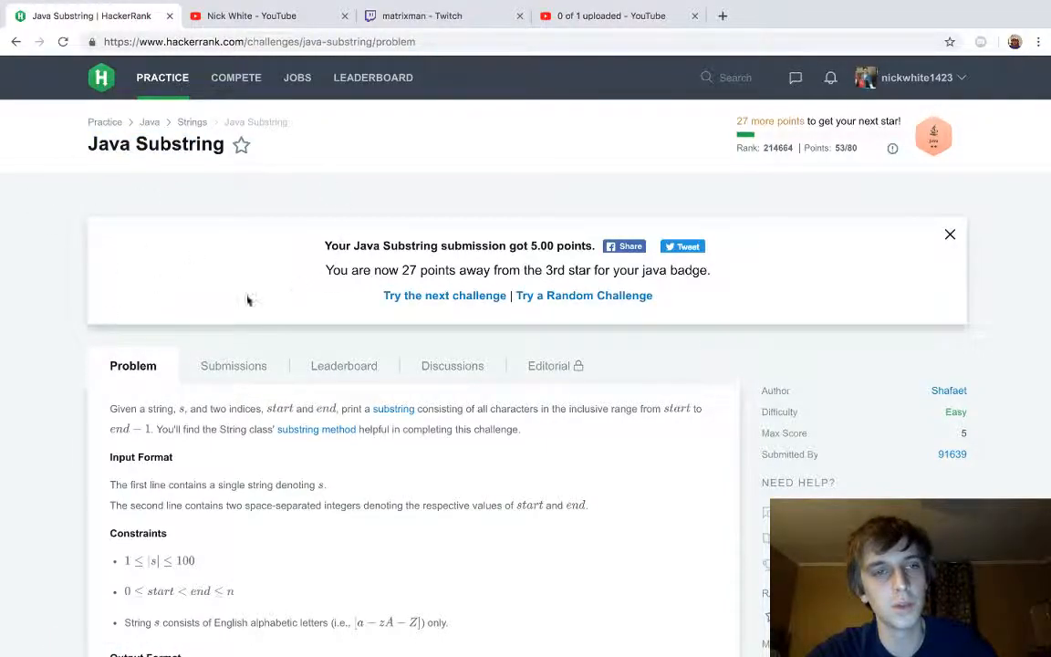
Step: Scroll through the problem statement down to the Java code editor
scroll("down", 3)
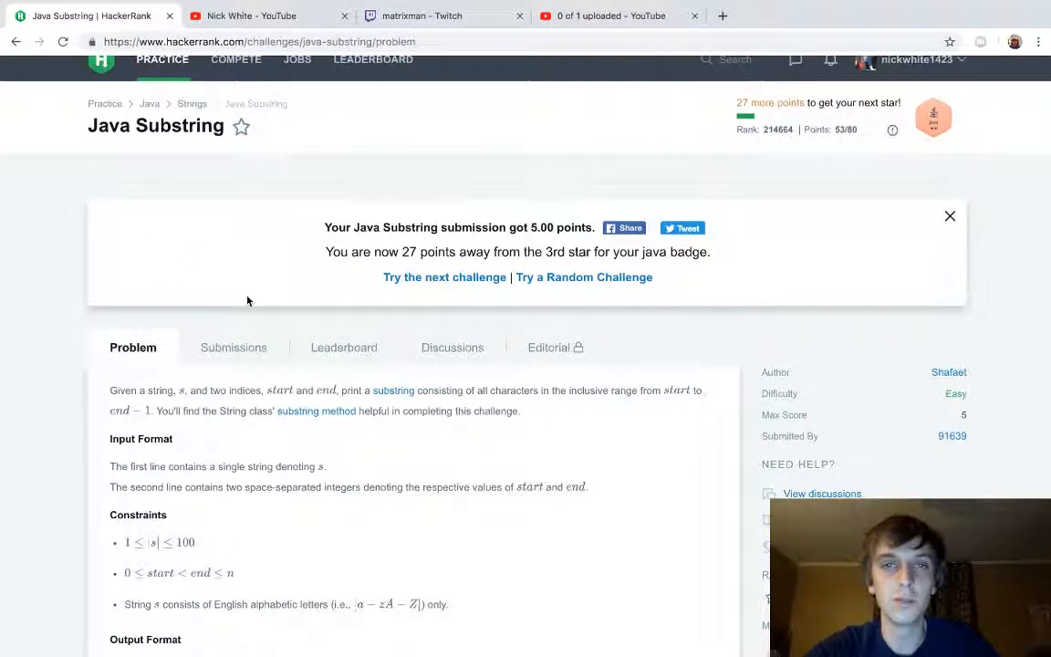
scroll("down", 3)
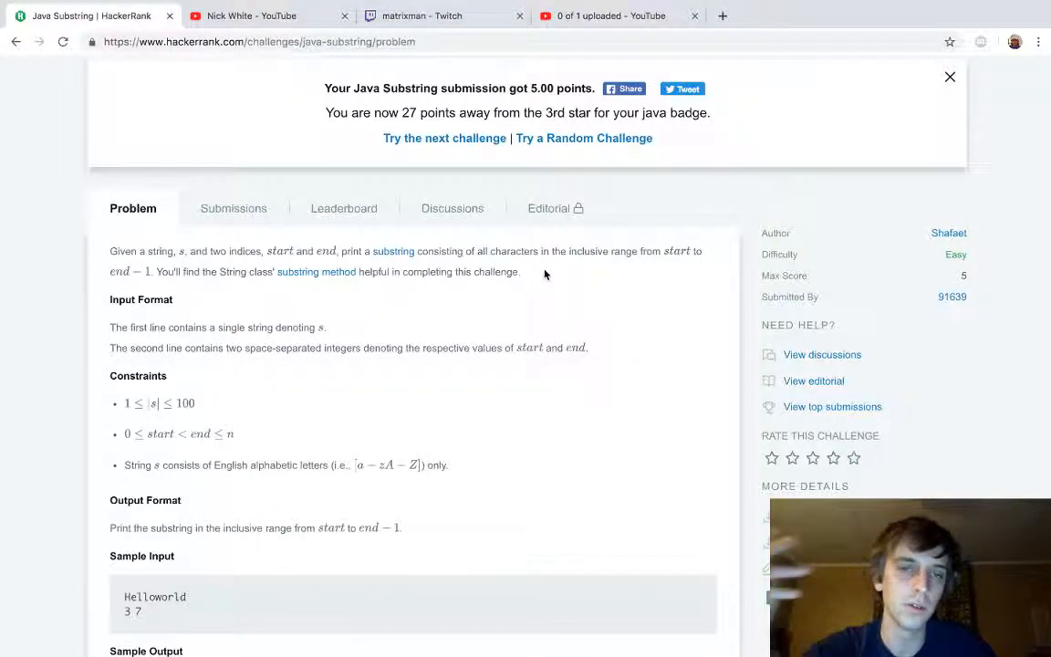
scroll("down", 3)
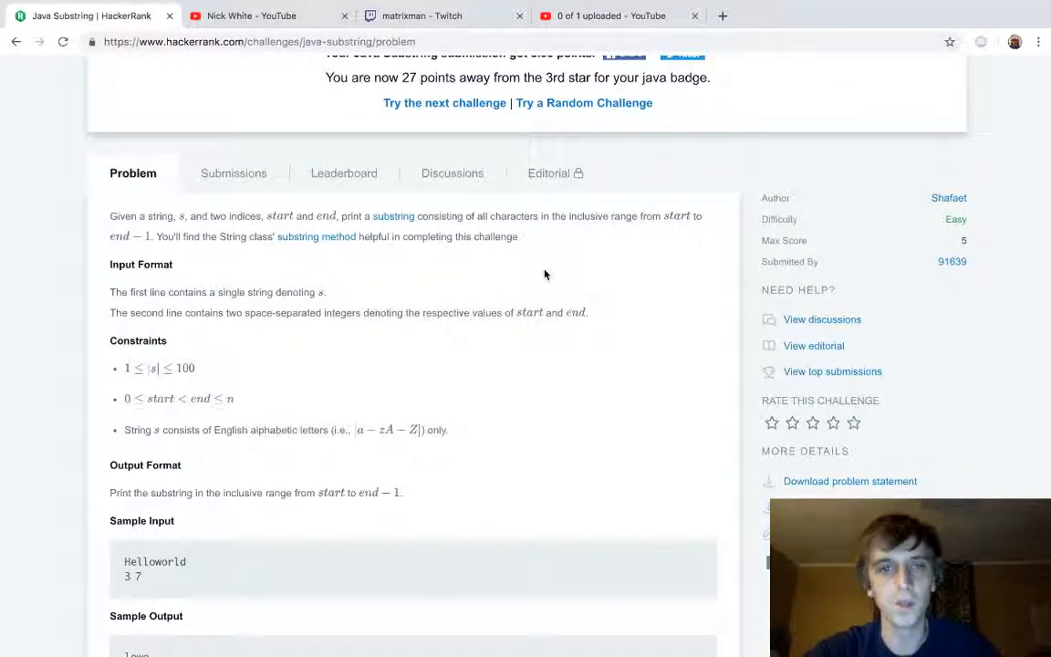
mouse_move(423, 259)
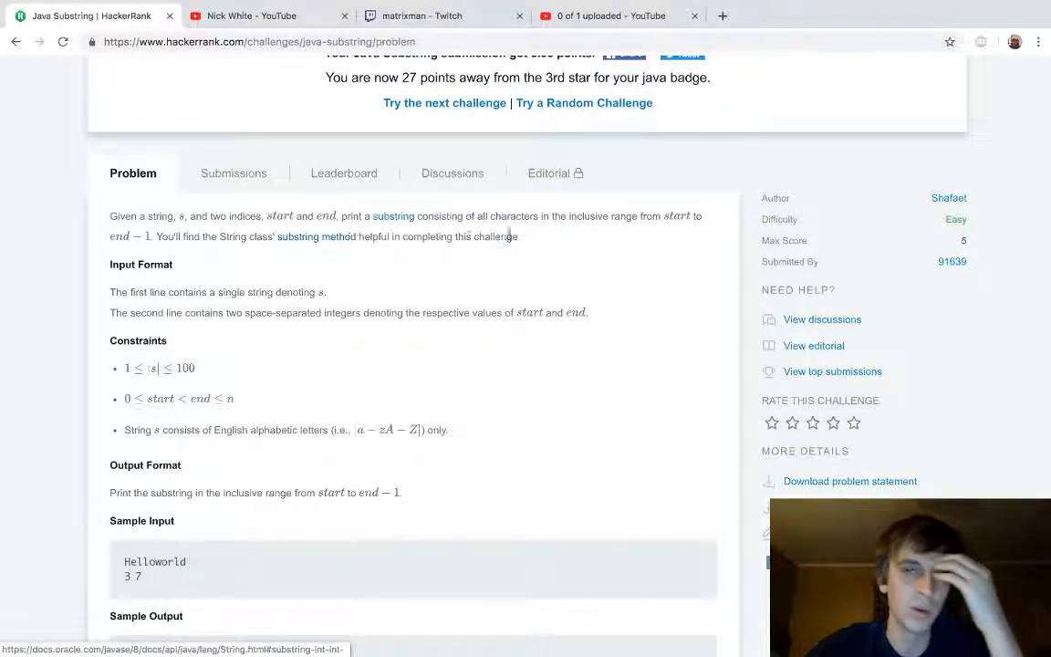
mouse_move(540, 256)
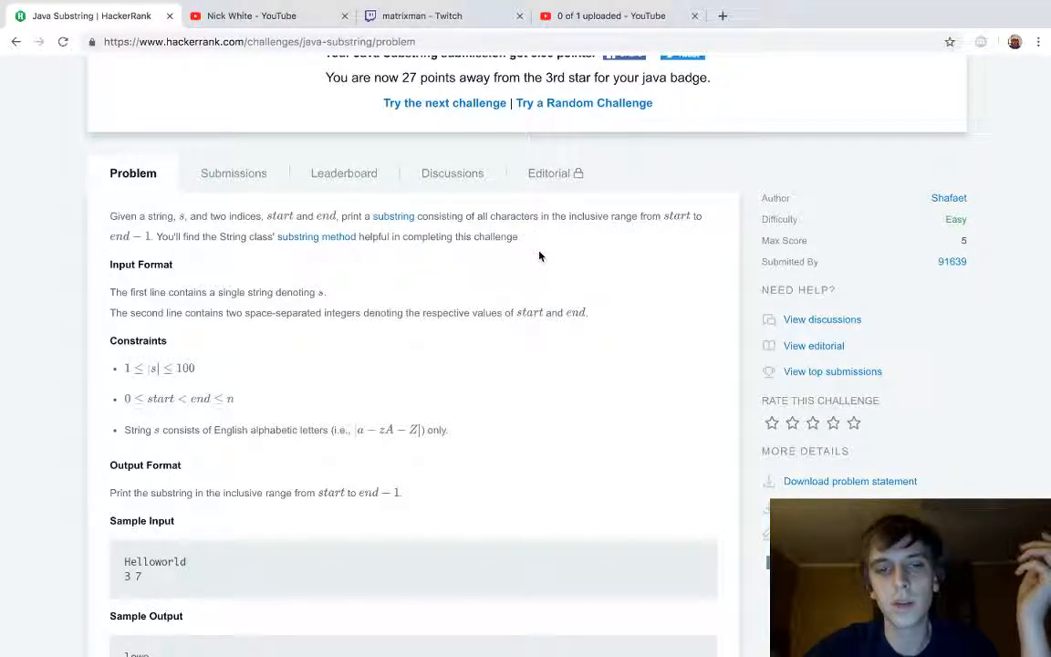
scroll("down", 3)
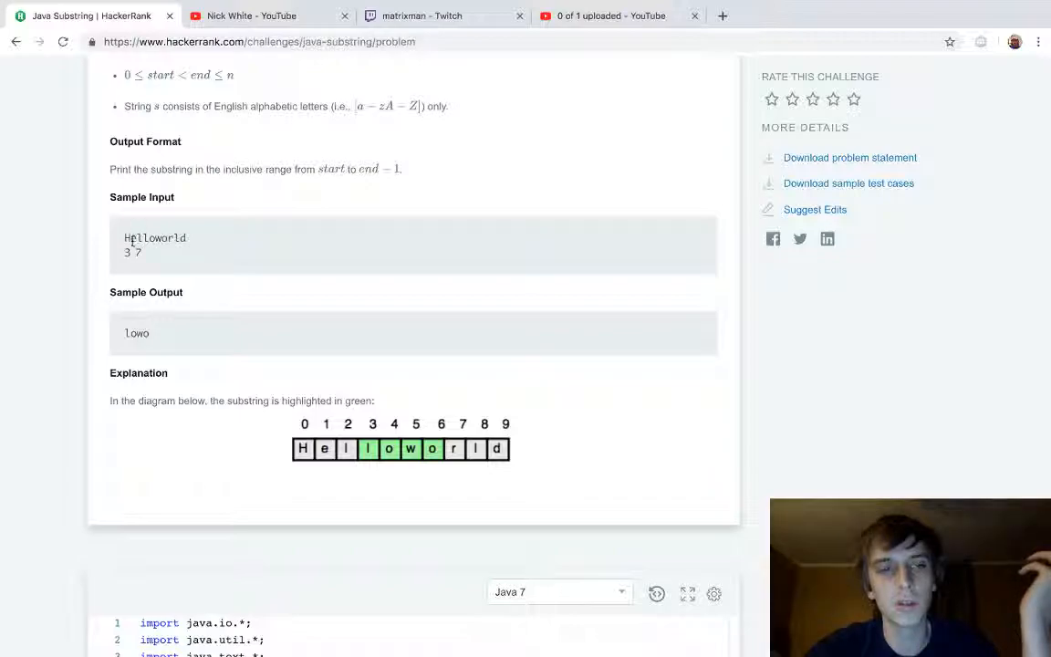
double_click(139, 237)
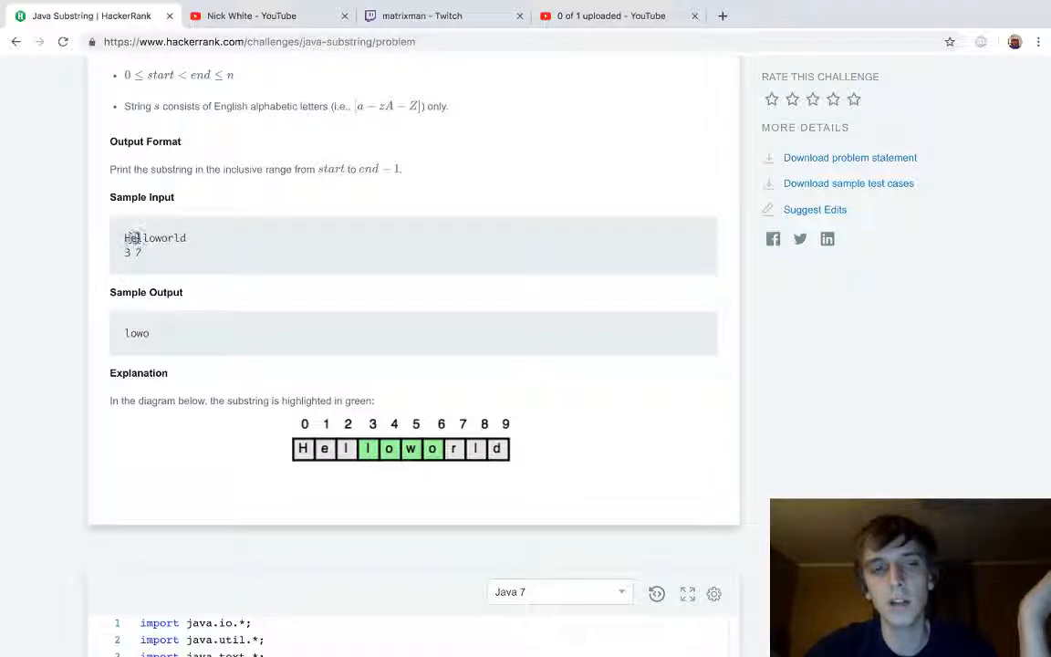
scroll("down", 3)
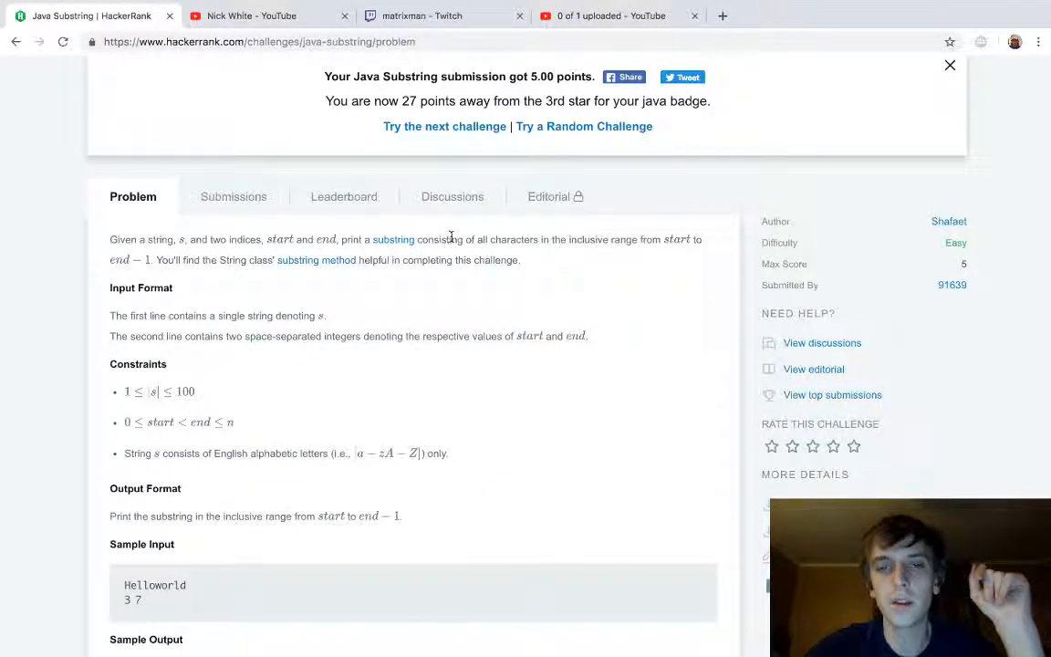
mouse_move(157, 281)
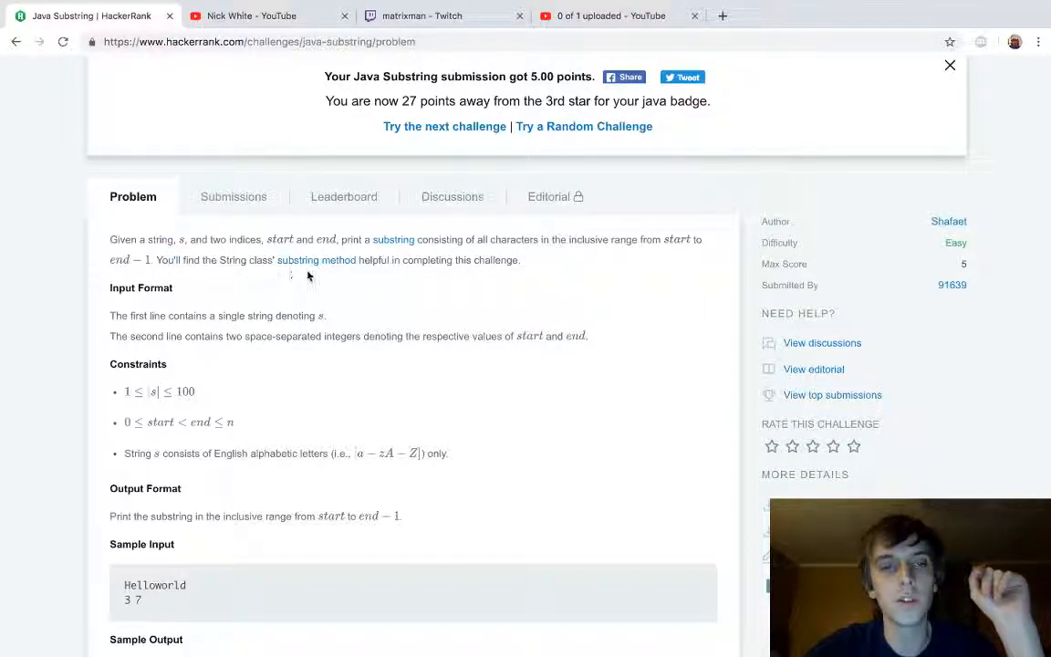
left_click(949, 66)
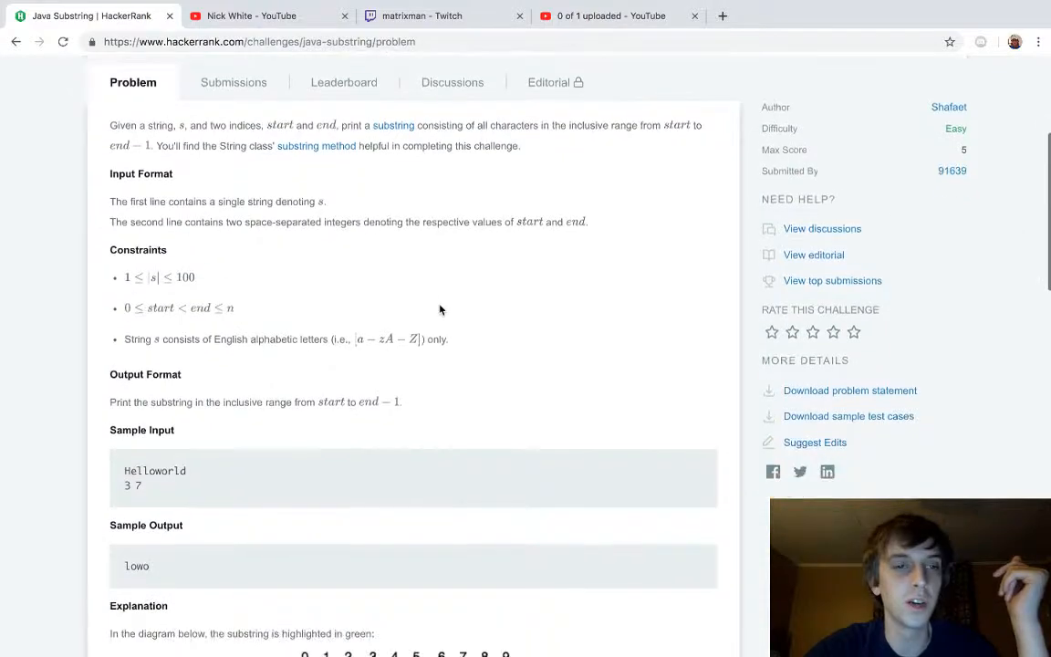
scroll("down", 3)
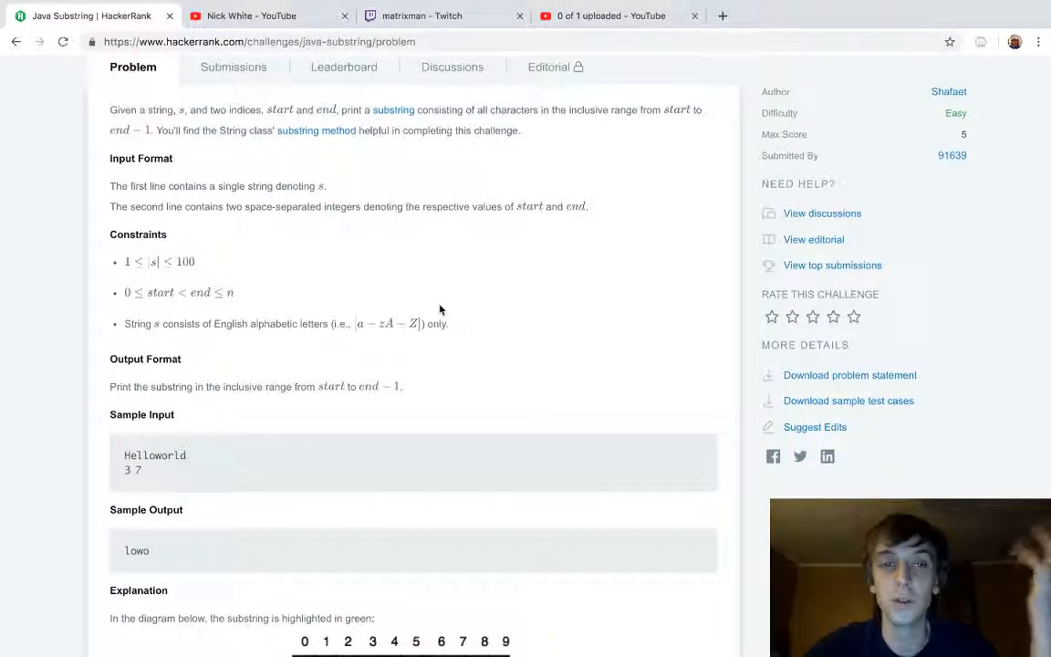
scroll("down", 3)
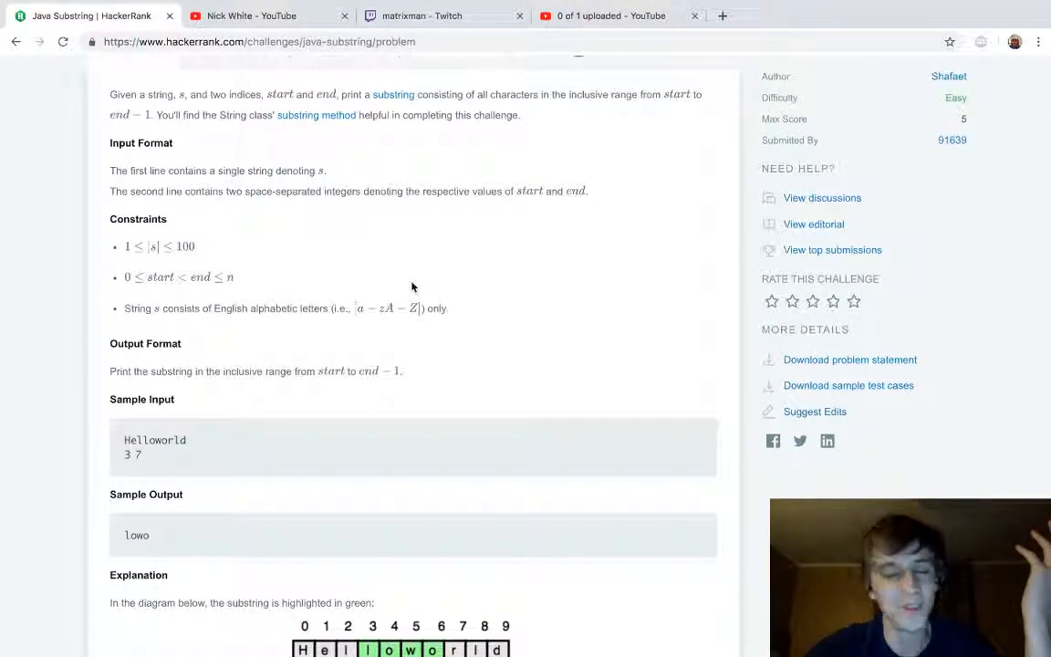
mouse_move(301, 169)
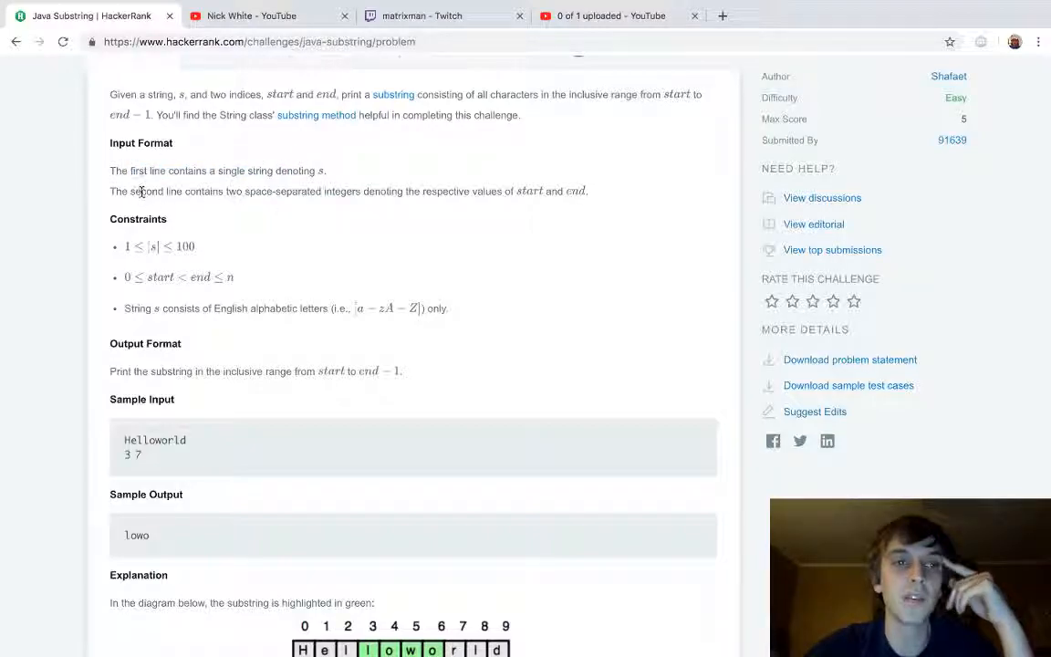
scroll("down", 3)
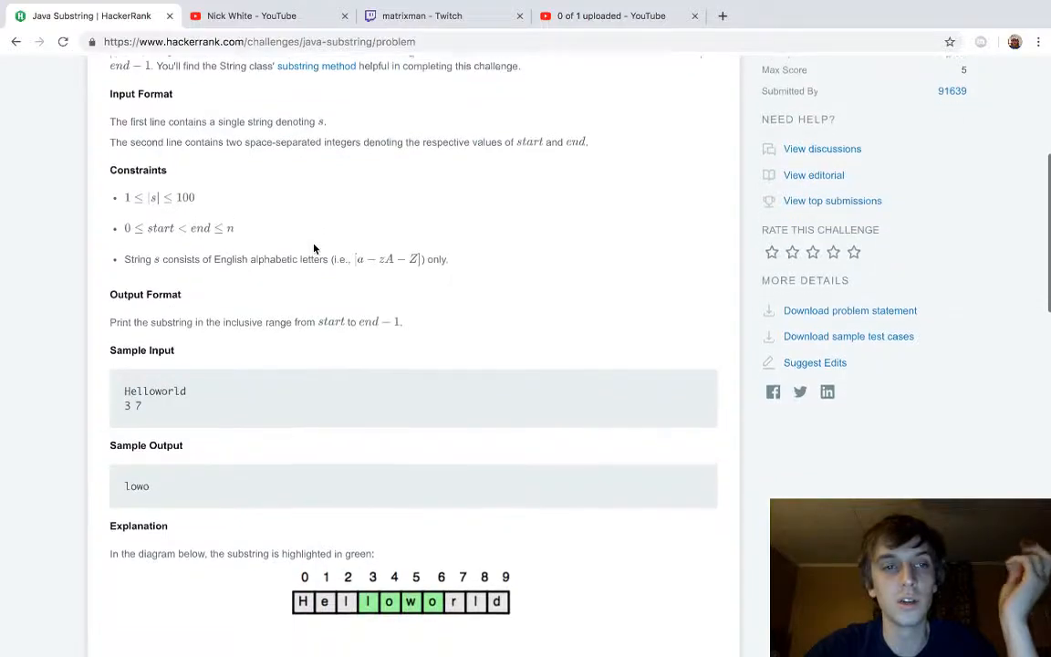
scroll("down", 3)
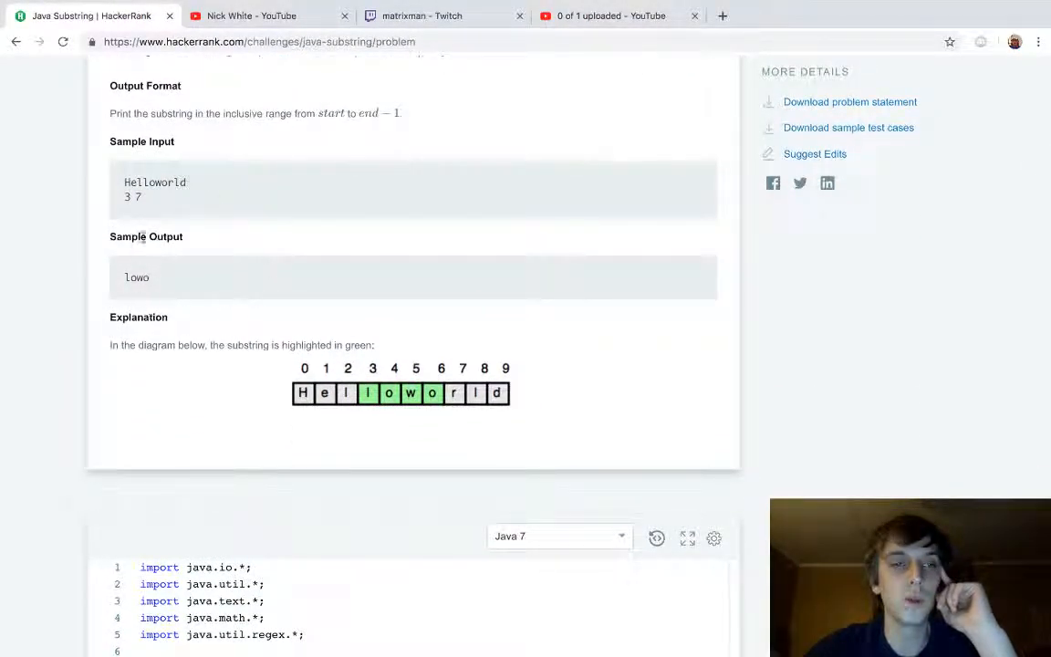
mouse_move(228, 474)
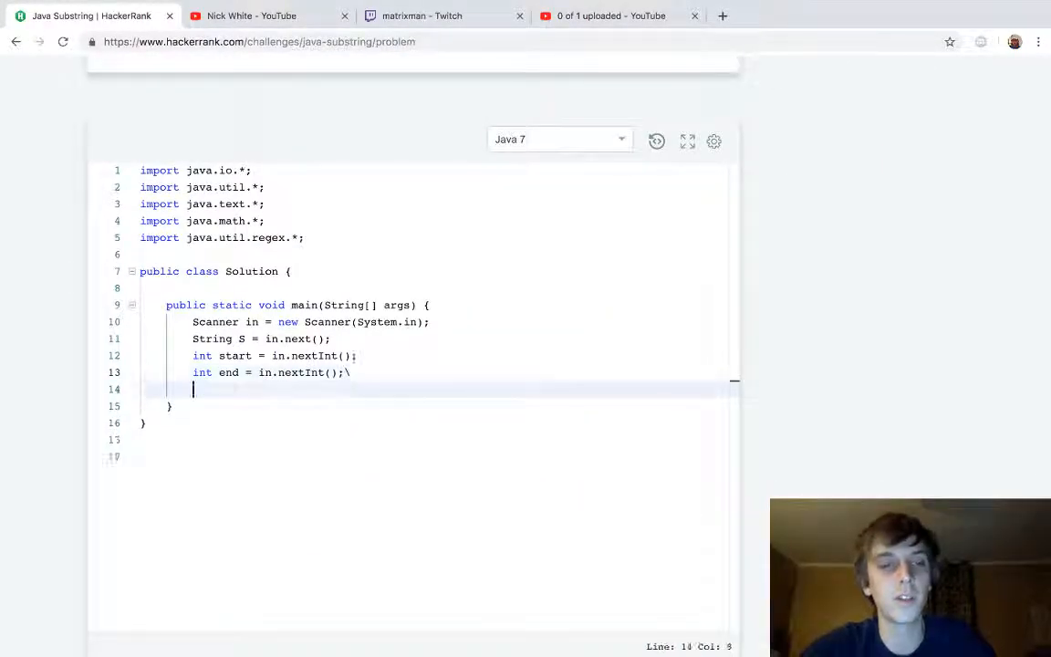
Step: Write System.out.println(S.substring(start, end)); on line 15 of the solution
type("Sy")
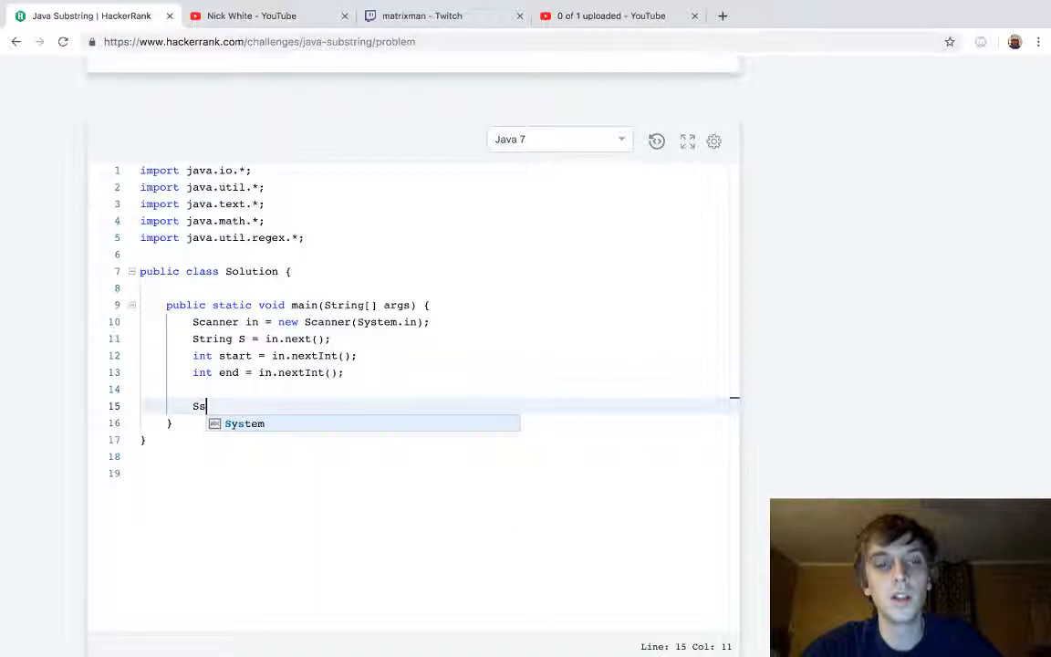
type("ystem.")
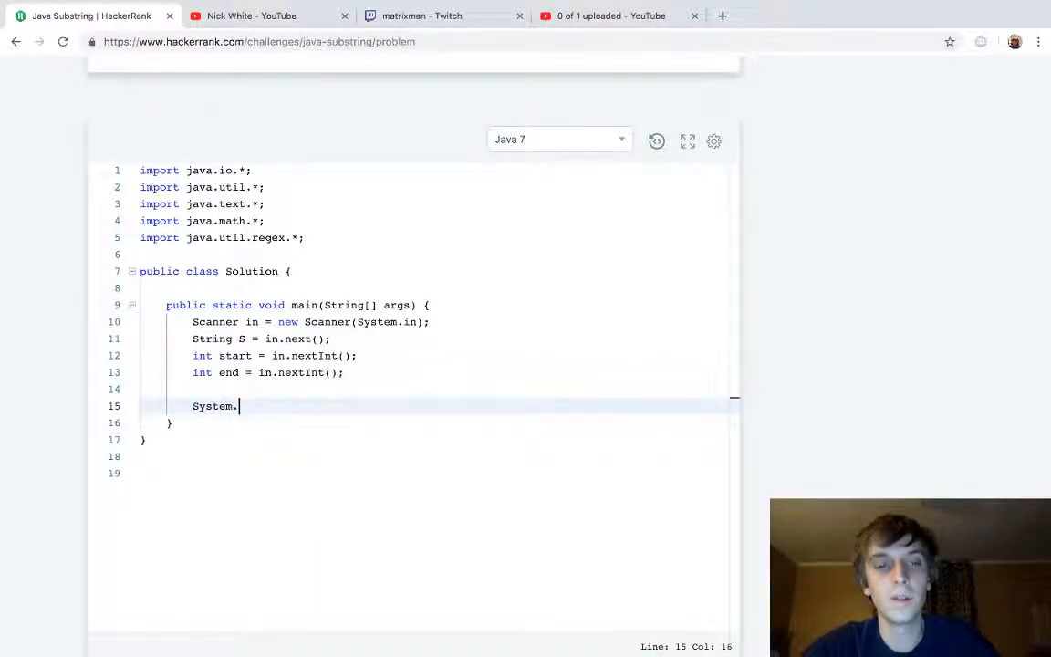
type("out.println(S.subt")
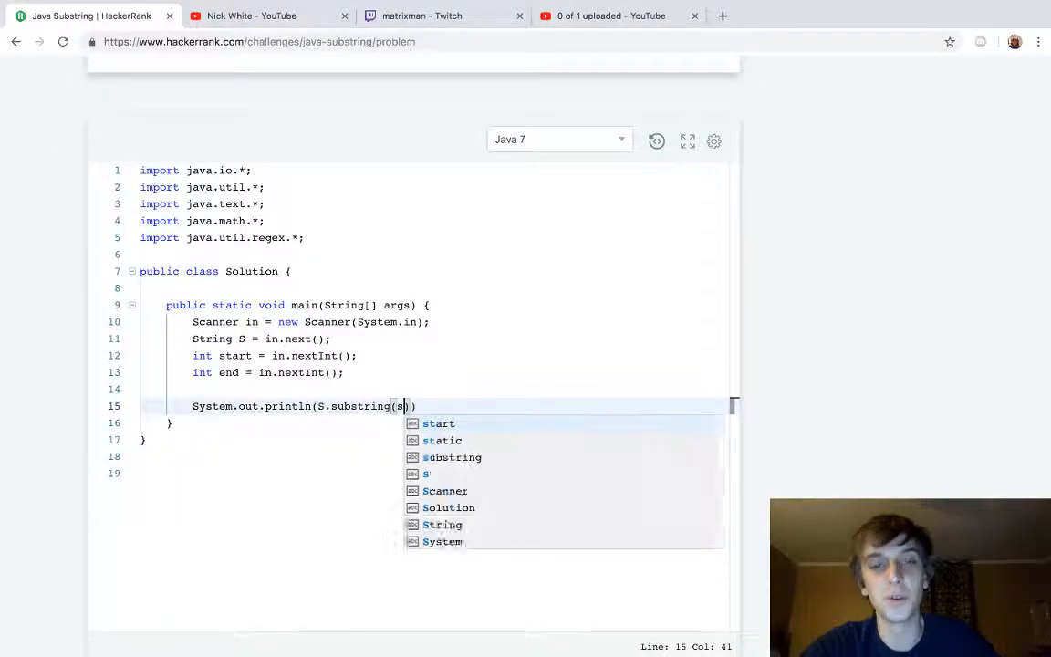
type("start, end")
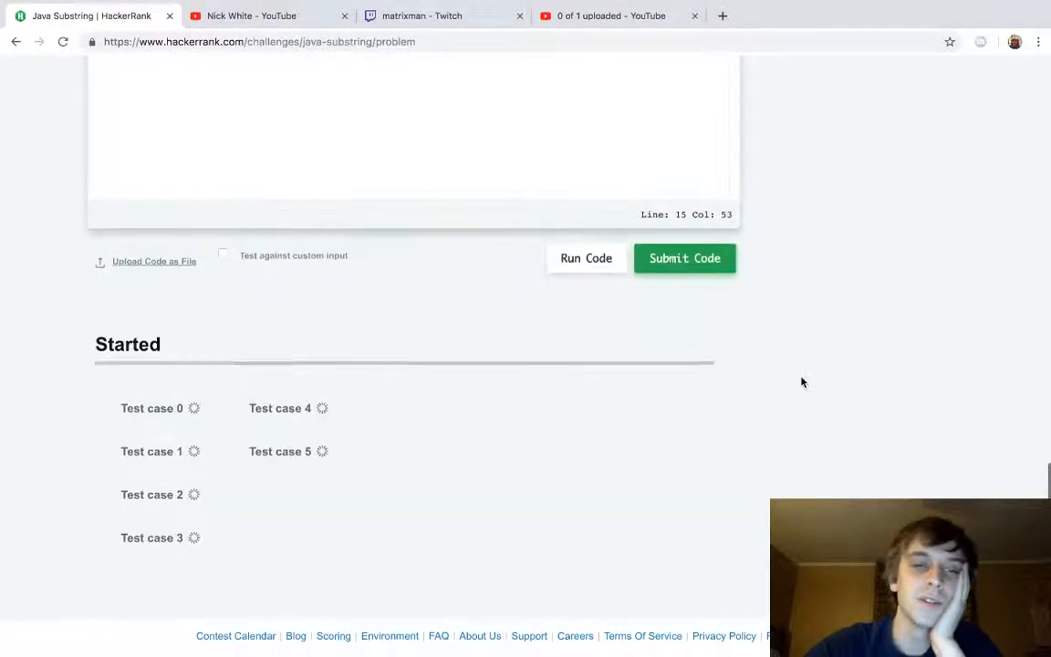
Step: Submit the Java substring solution so test cases 0 to 5 run
left_click(684, 259)
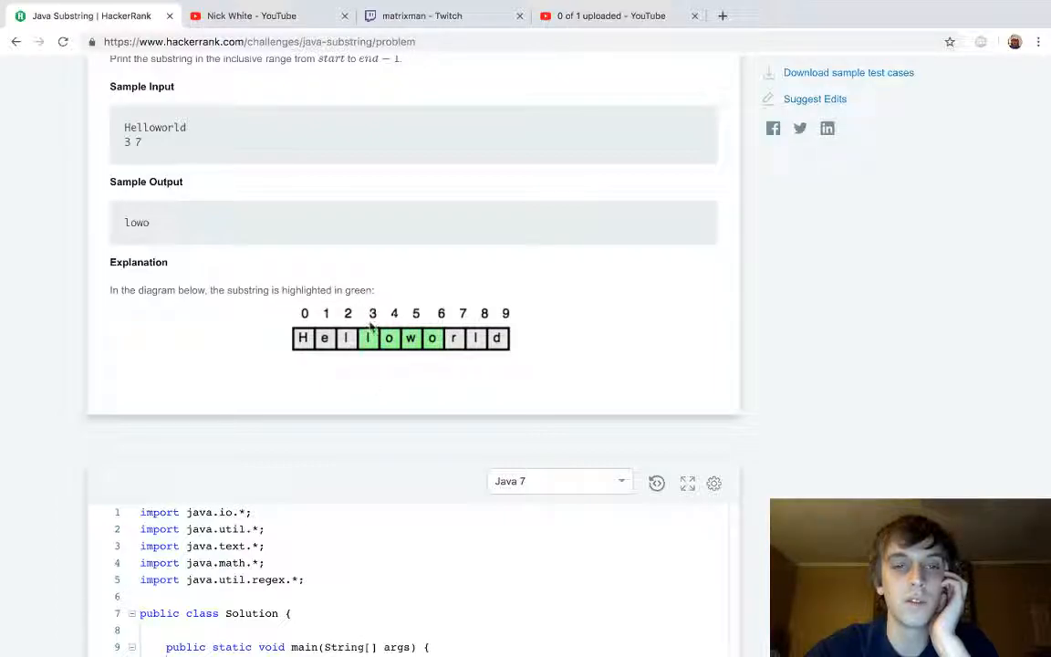
mouse_move(440, 325)
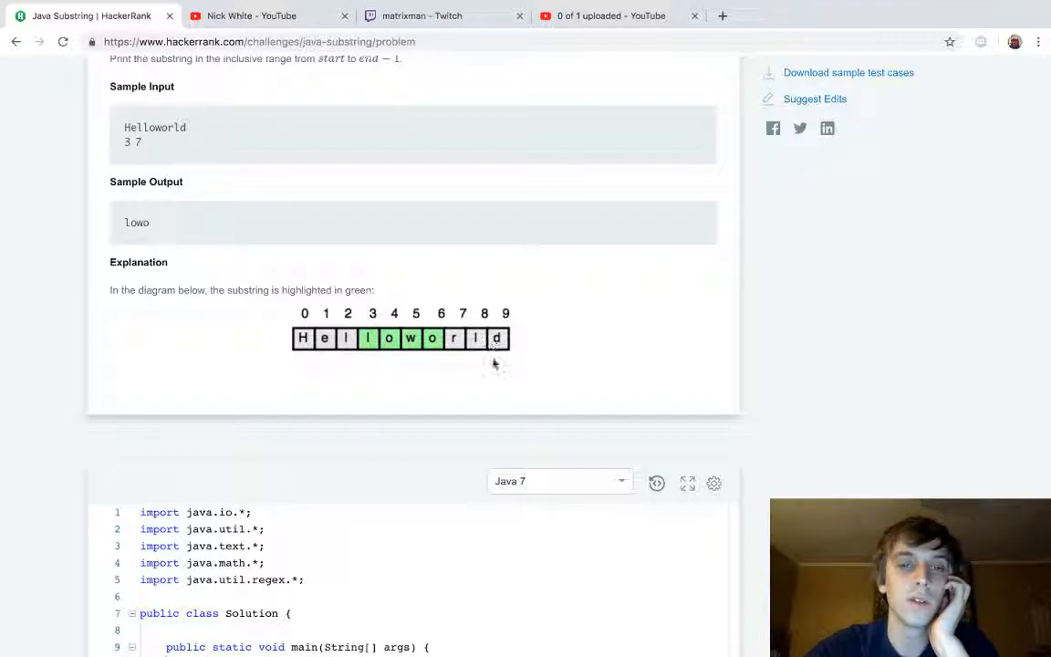
scroll("down", 3)
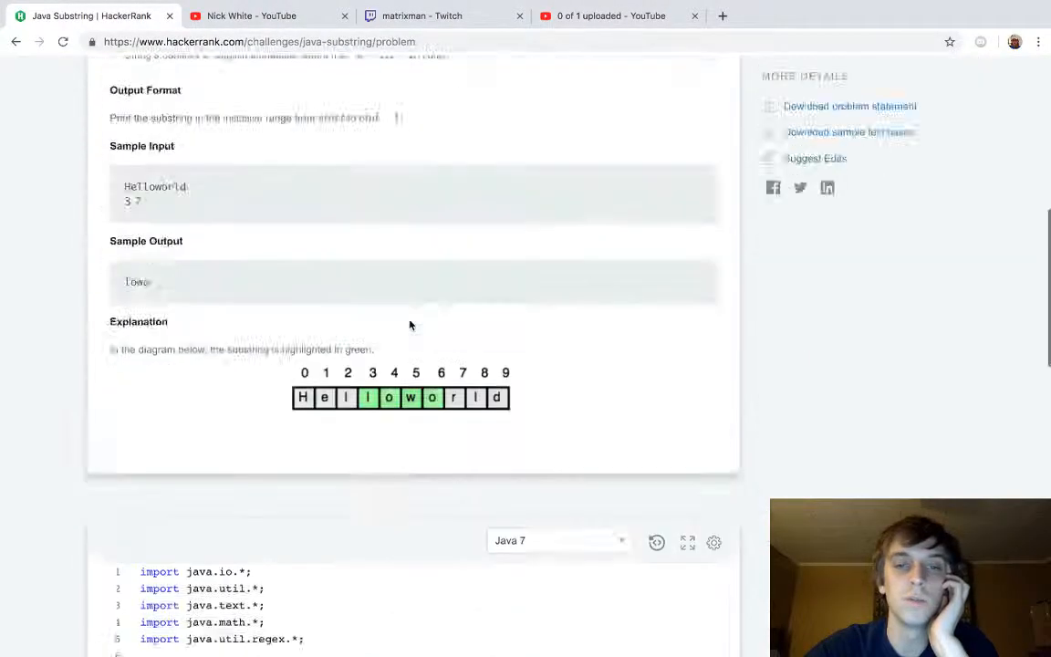
scroll("down", 3)
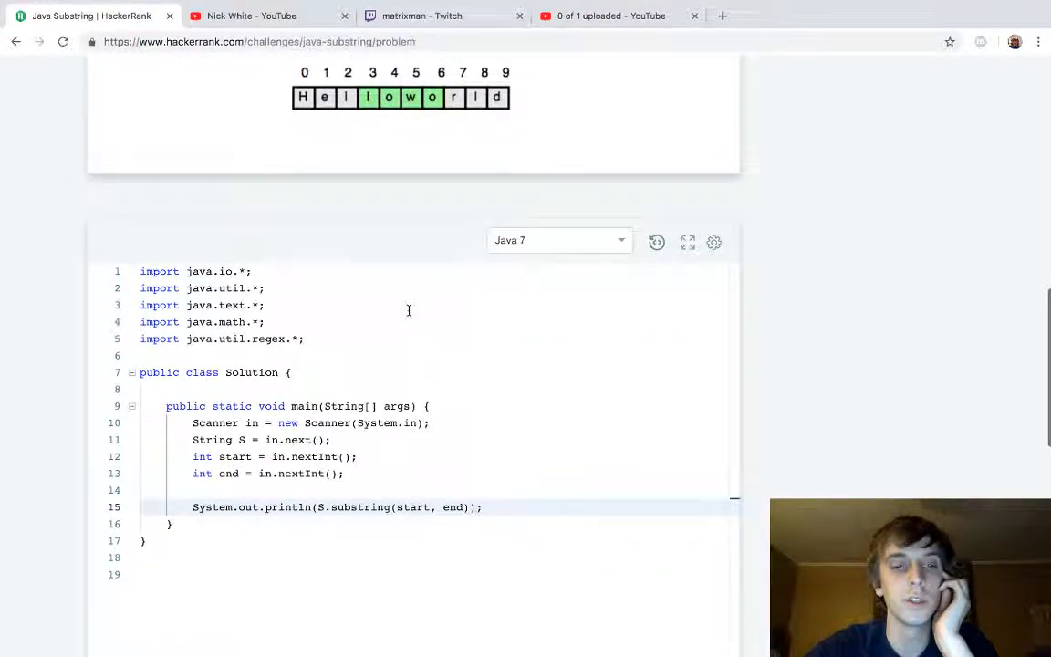